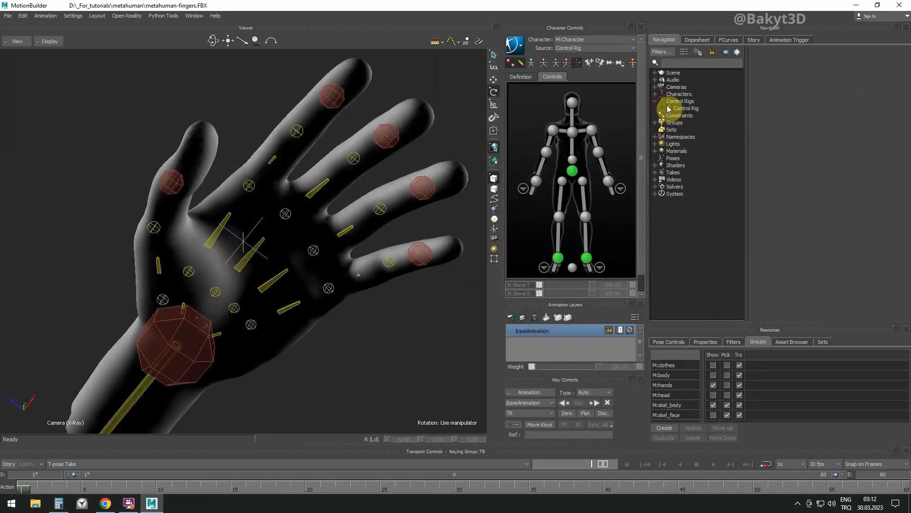
# Step: Delete the existing control rig from the hand character via the Navigator
pyautogui.rightClick(685, 108)
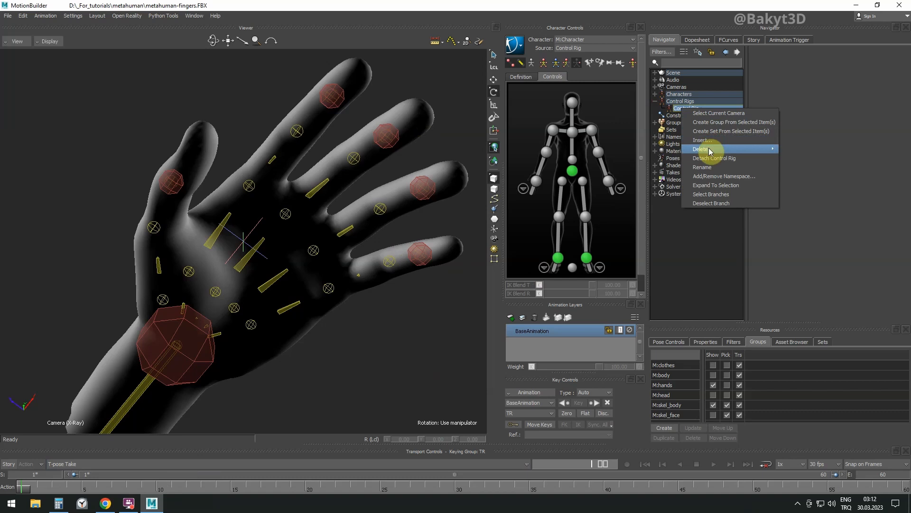
pyautogui.click(701, 149)
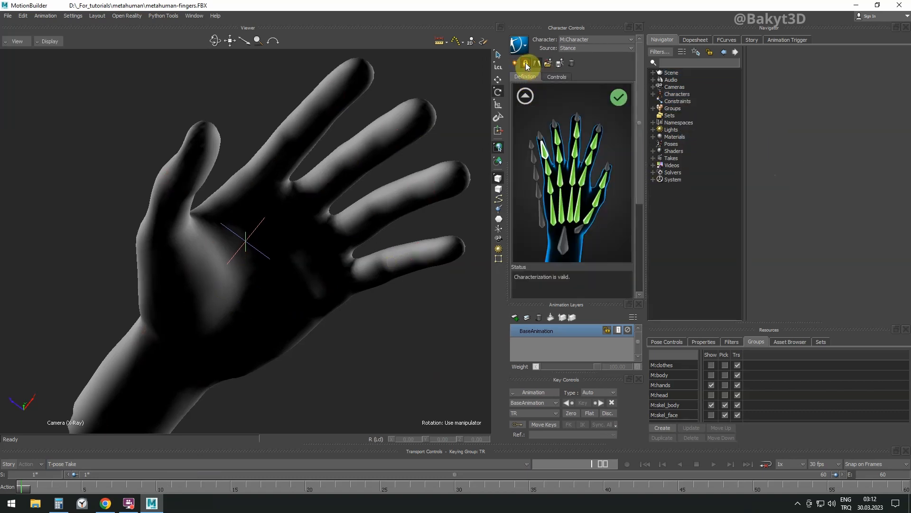
# Step: Unlock the hand character definition in Character Controls for bone editing
pyautogui.click(528, 63)
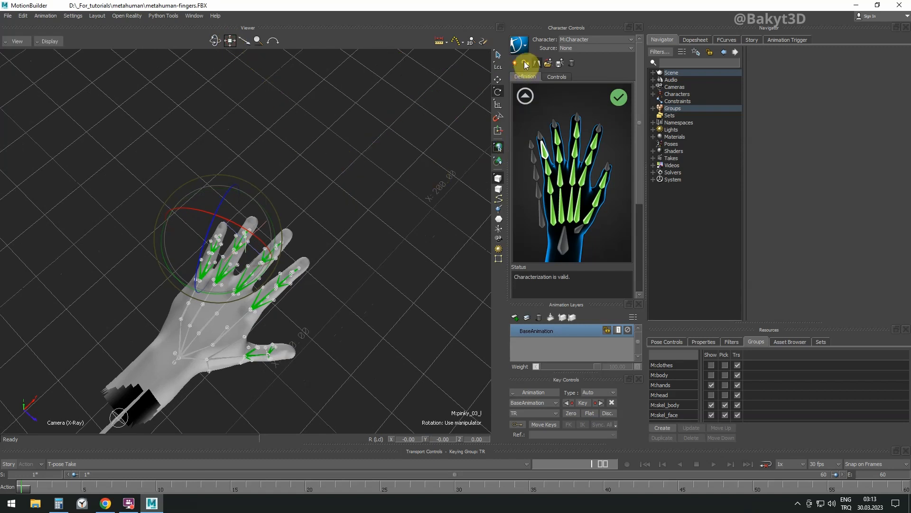
# Step: Recharacterize the hand as a Biped and select the thumb tip bone
pyautogui.click(526, 64)
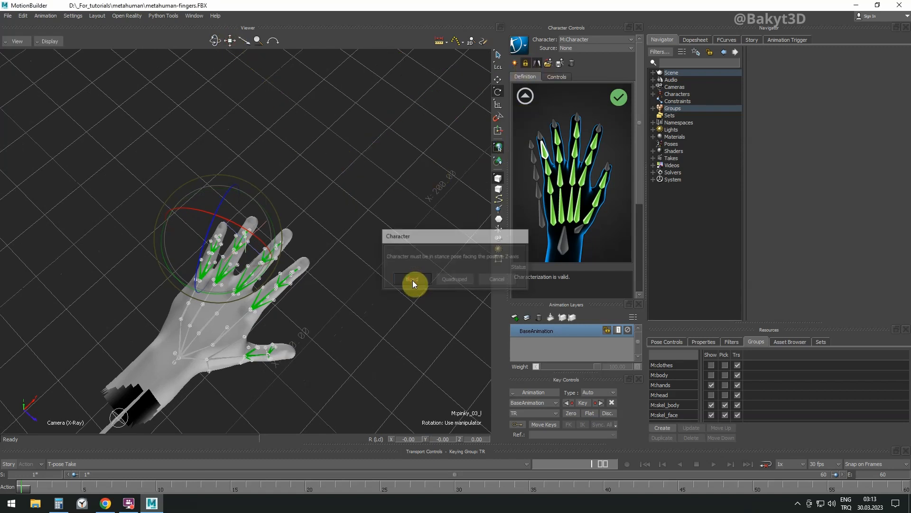
pyautogui.click(412, 279)
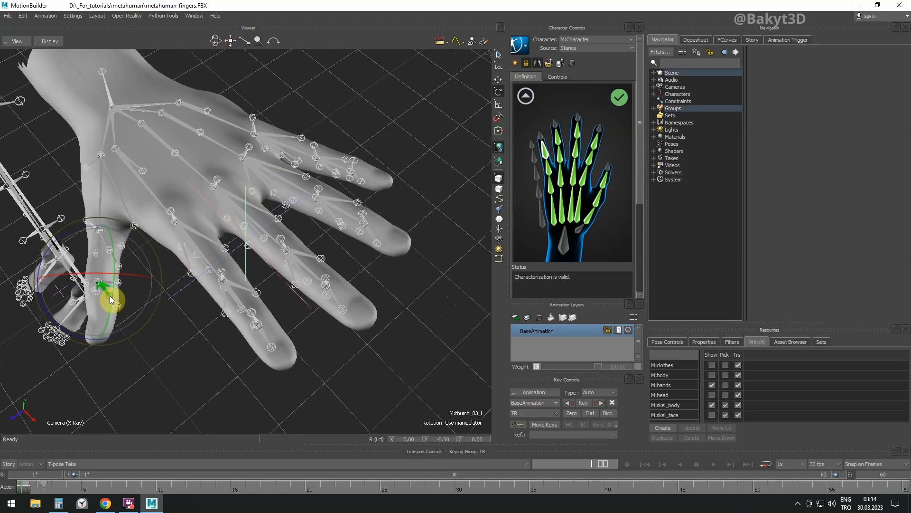
pyautogui.click(369, 235)
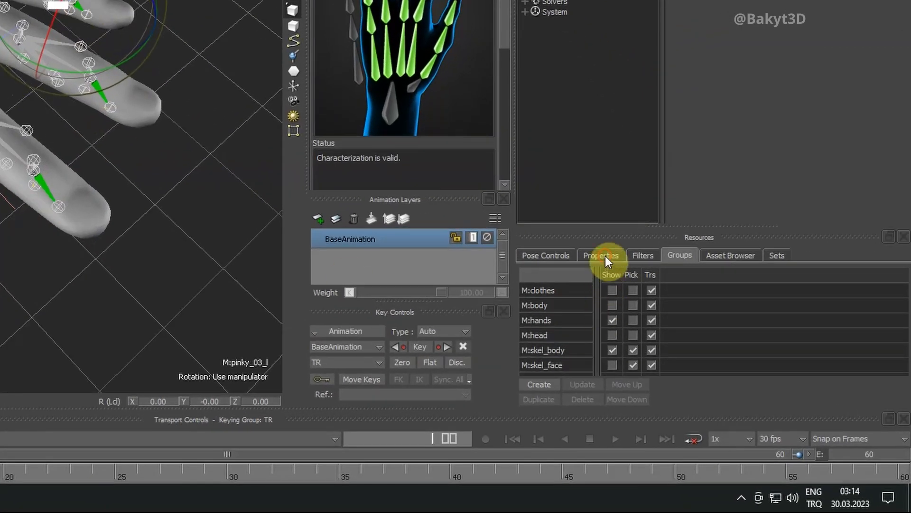
# Step: Set the selected fingertip bones' Color RGB to a magenta swatch in Properties
pyautogui.click(600, 255)
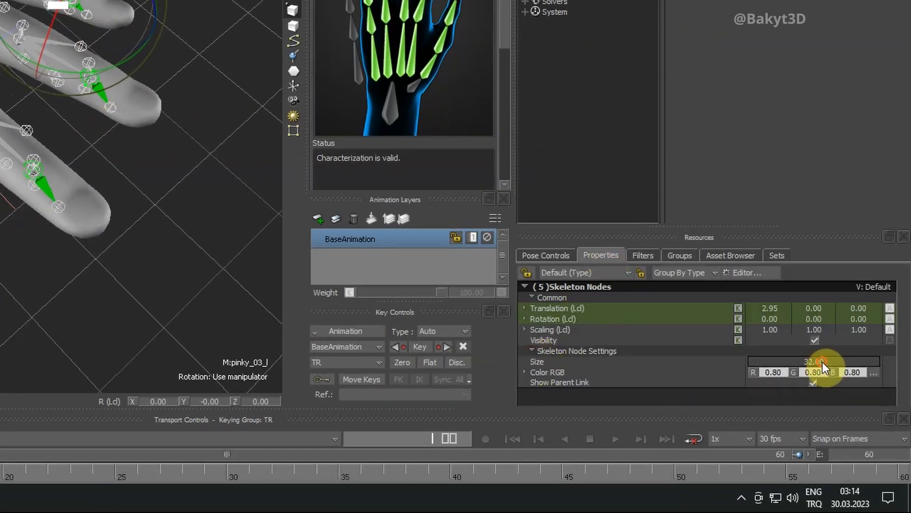
pyautogui.click(821, 372)
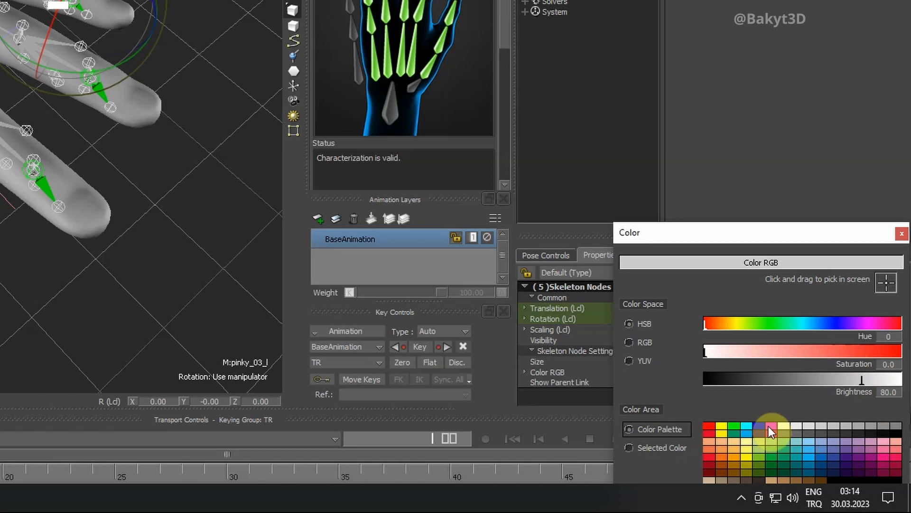
pyautogui.click(771, 429)
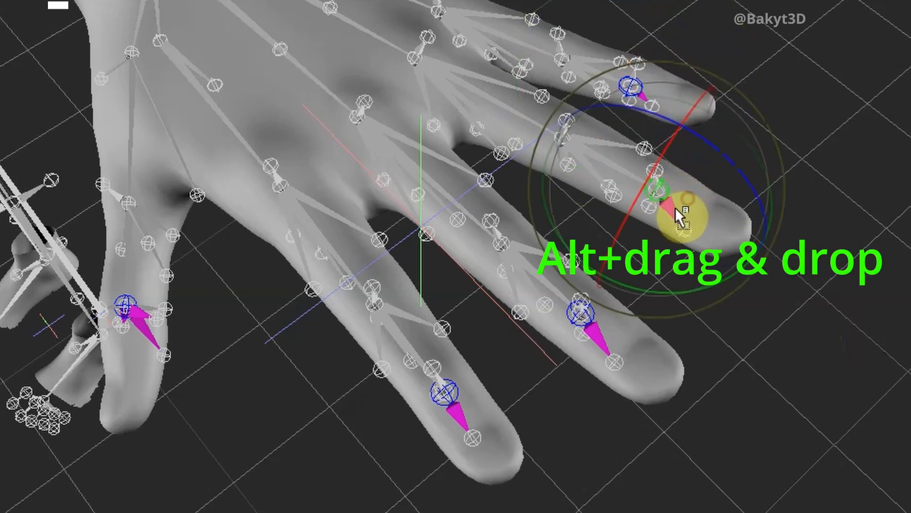
# Step: Parent the ring, middle, index and thumb tip bones to their fingers' end joints
pyautogui.moveTo(679, 216); pyautogui.dragTo(616, 322)
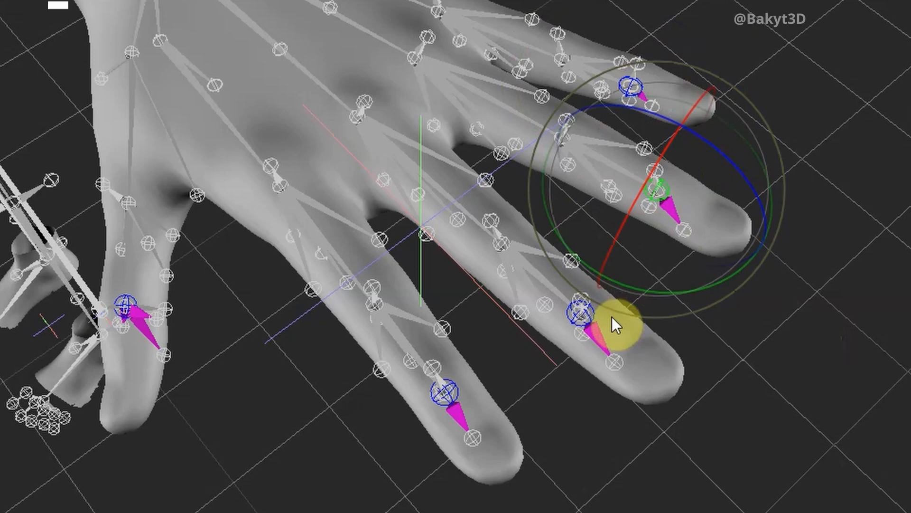
pyautogui.rightClick(619, 319)
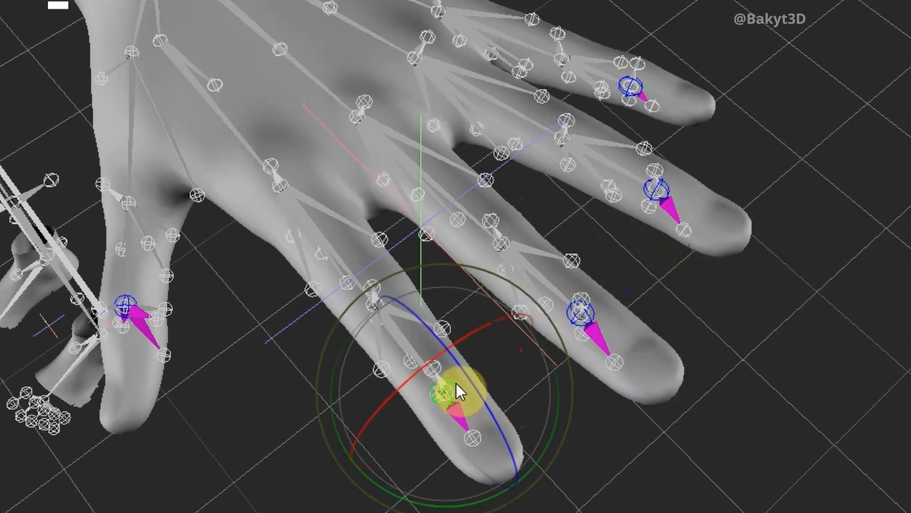
pyautogui.rightClick(459, 389)
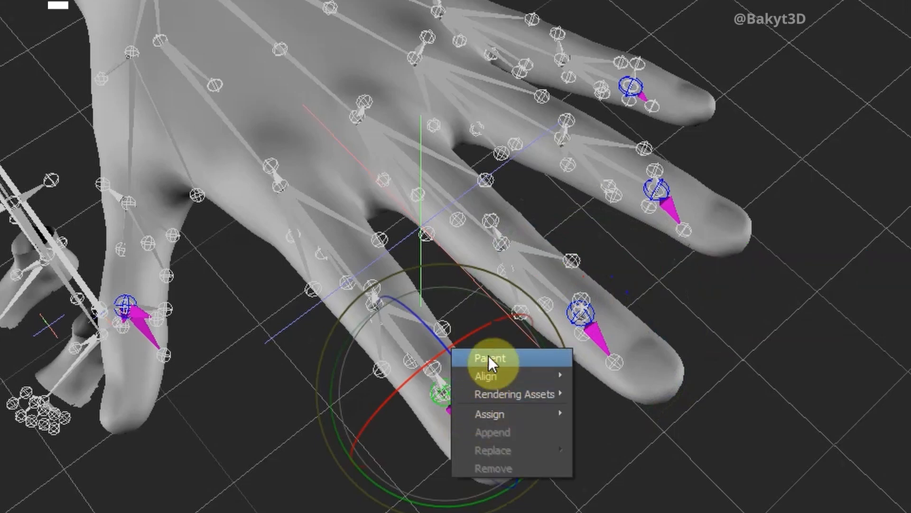
pyautogui.click(490, 358)
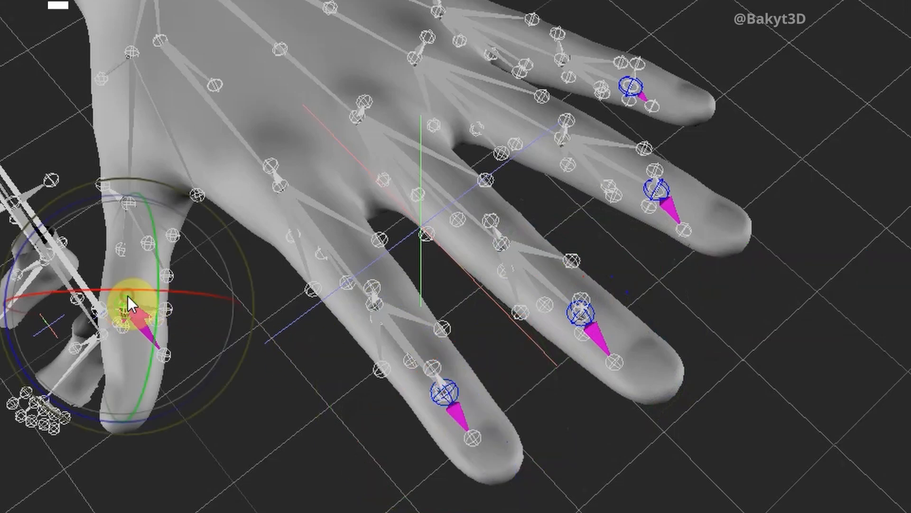
pyautogui.rightClick(134, 302)
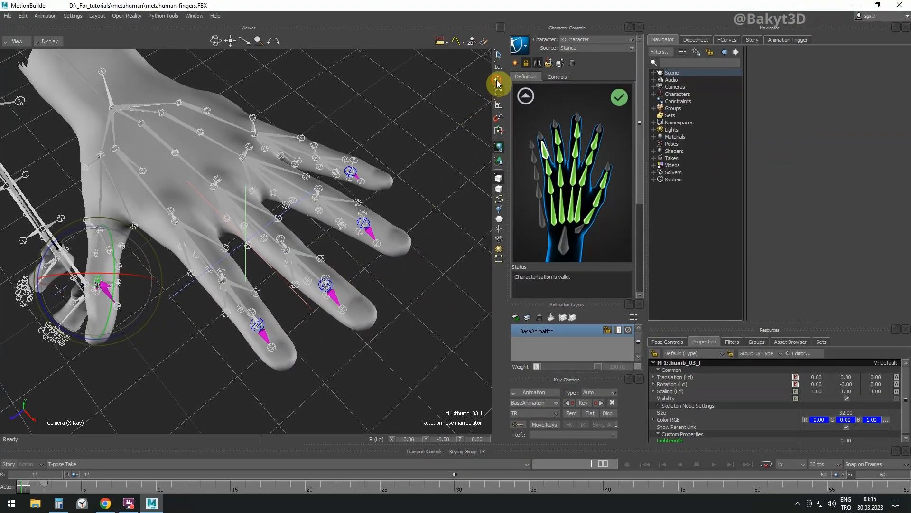
# Step: Translate the pinky, ring, middle, index and thumb tip bones out to the fingertips
pyautogui.click(263, 324)
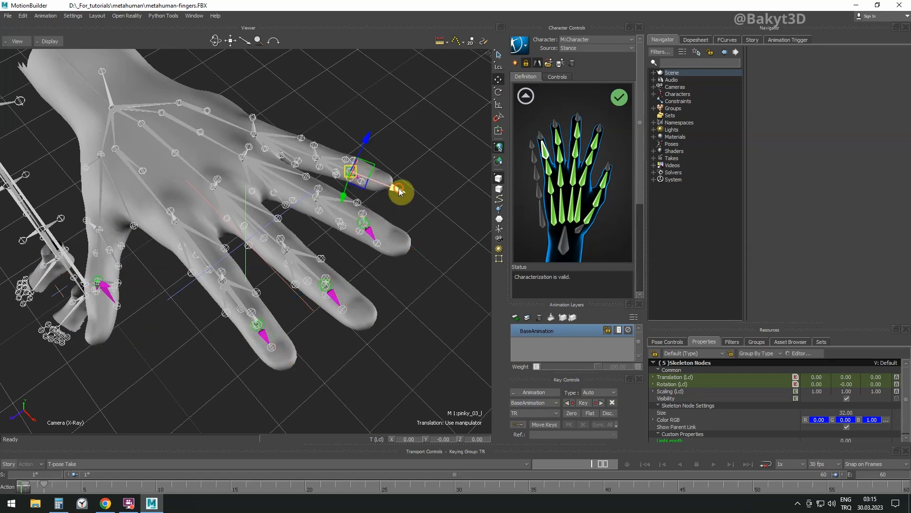
pyautogui.moveTo(401, 191); pyautogui.dragTo(422, 258)
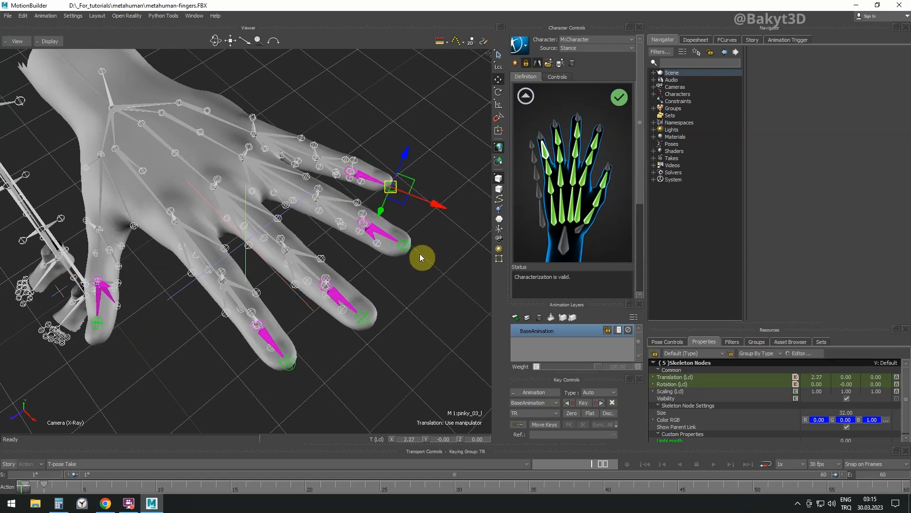
pyautogui.moveTo(422, 257); pyautogui.dragTo(452, 274)
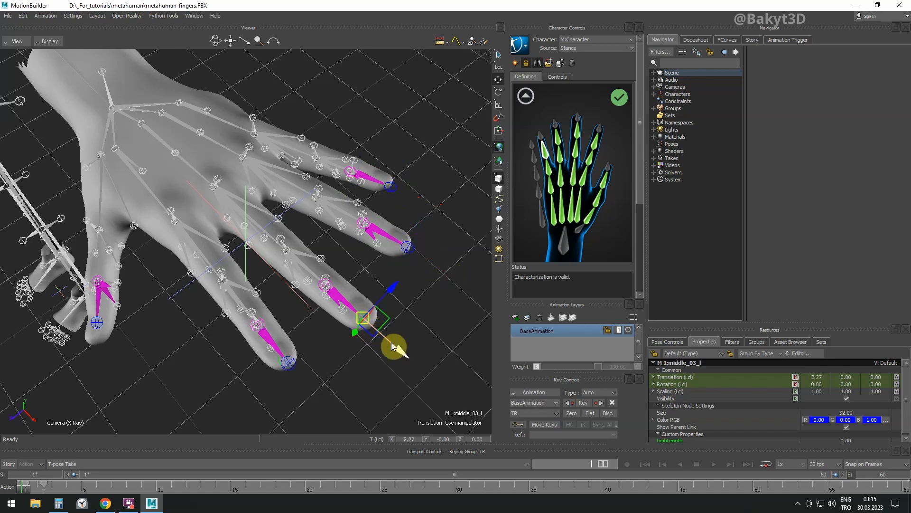
pyautogui.moveTo(394, 346); pyautogui.dragTo(407, 359)
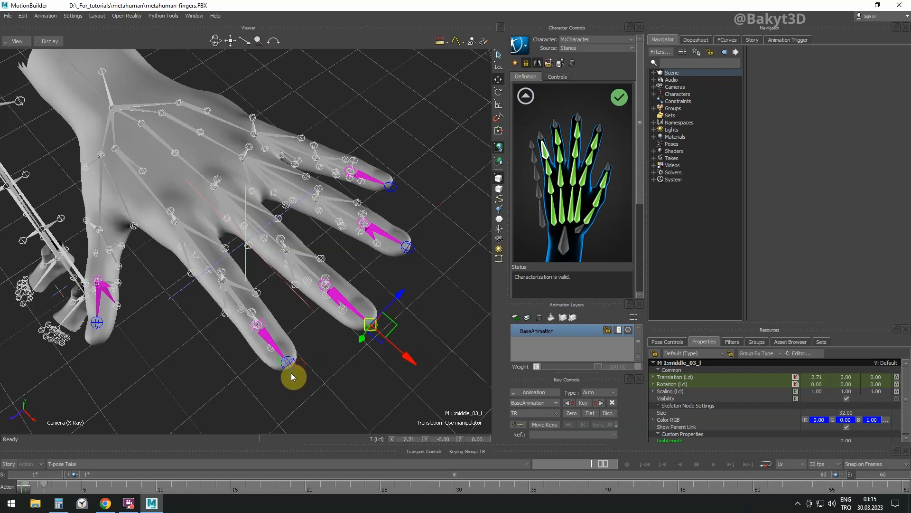
pyautogui.click(289, 363)
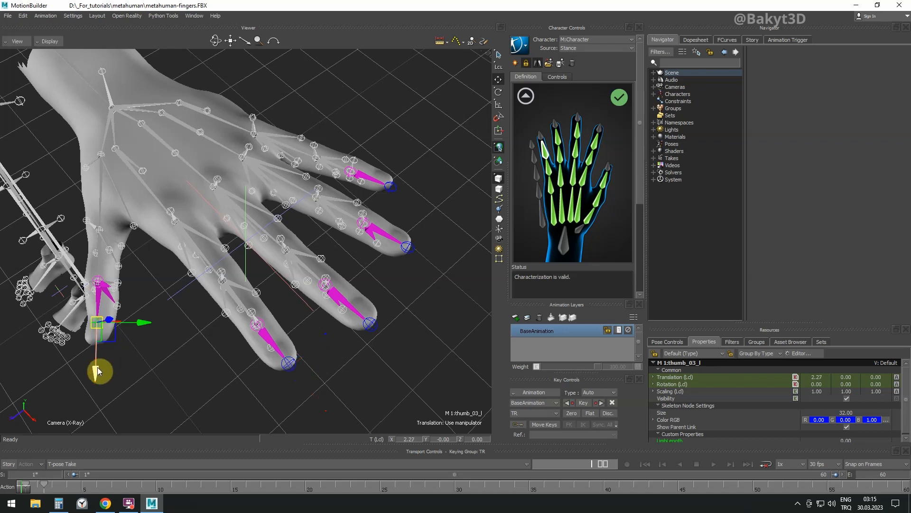
pyautogui.moveTo(98, 372); pyautogui.dragTo(99, 343)
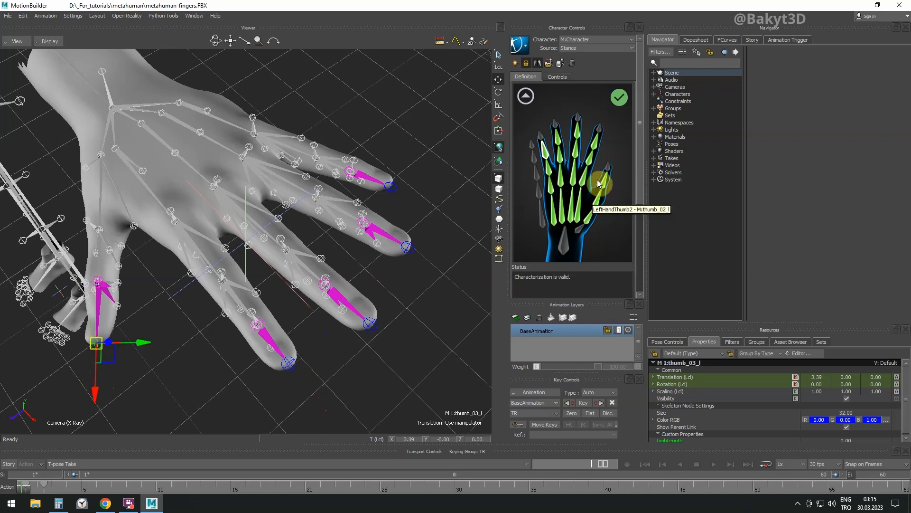
pyautogui.rightClick(599, 184)
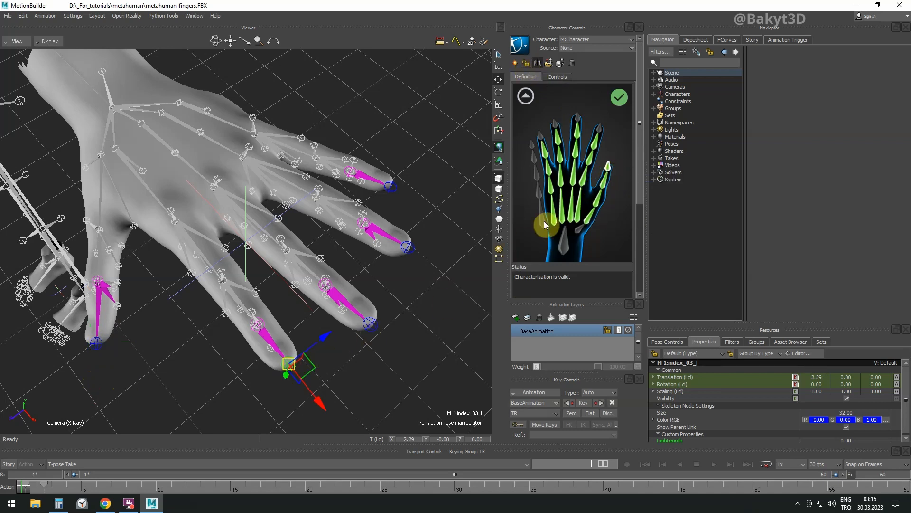
pyautogui.moveTo(435, 270)
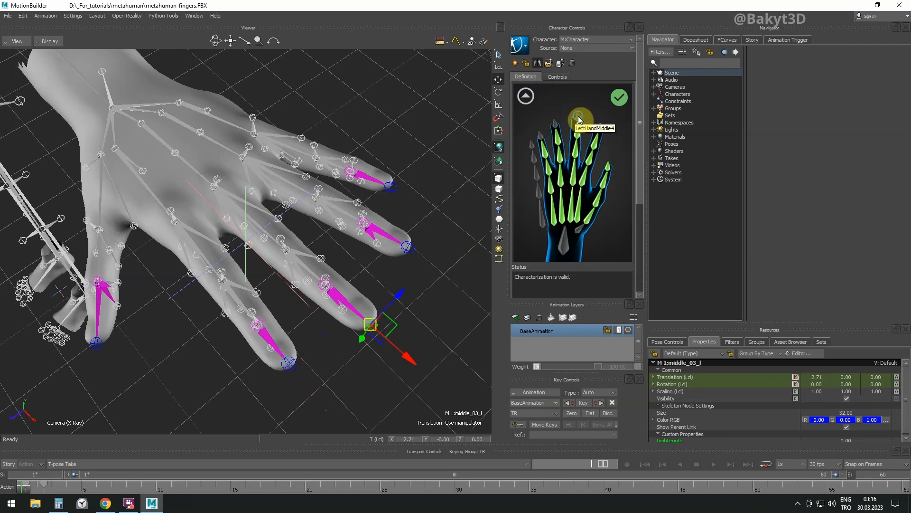
# Step: Assign the tip bone as LeftHandMiddle4 in the definition and recharacterize as Biped
pyautogui.rightClick(576, 122)
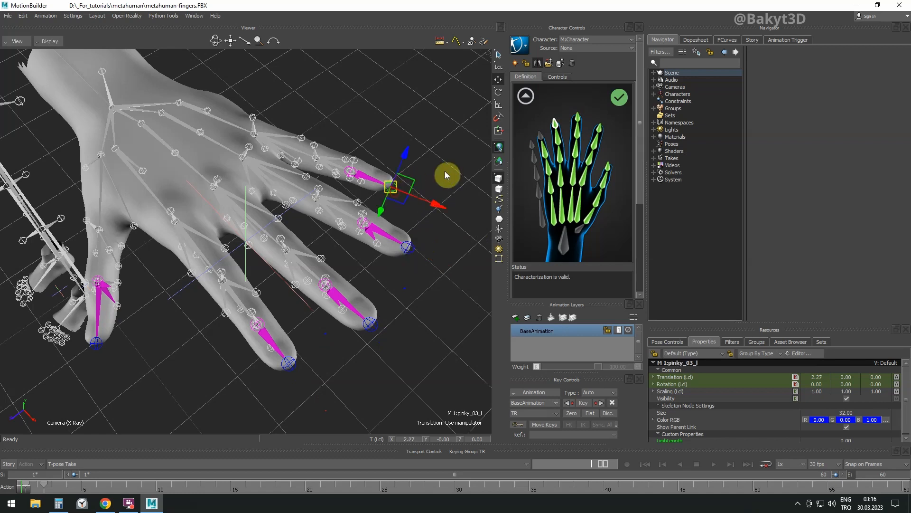
pyautogui.moveTo(545, 141)
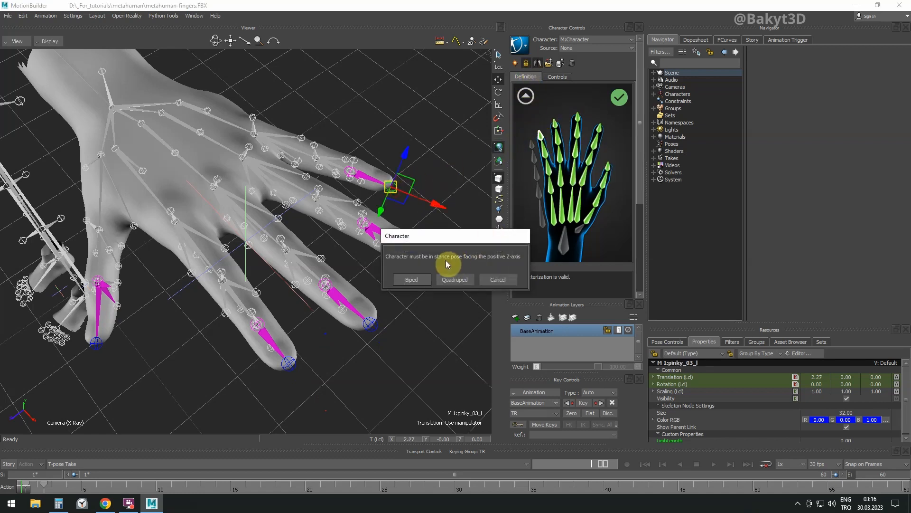
pyautogui.click(411, 279)
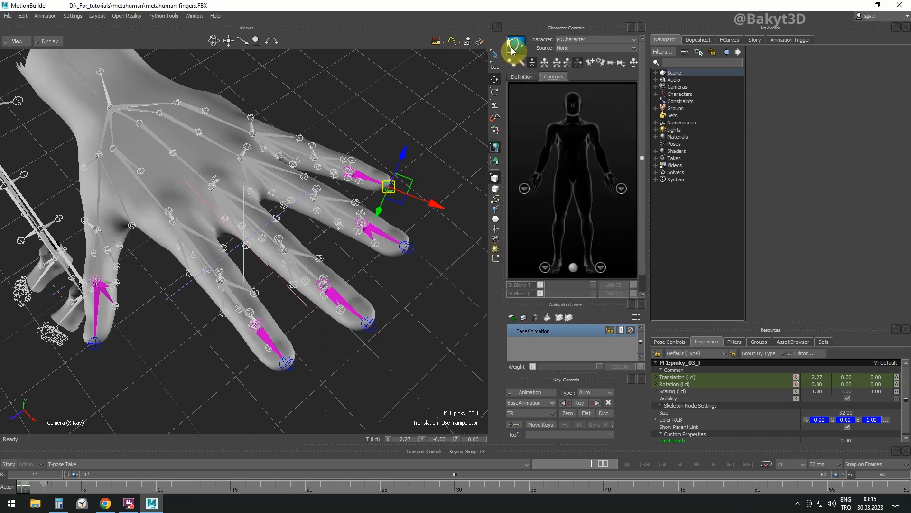
pyautogui.click(515, 48)
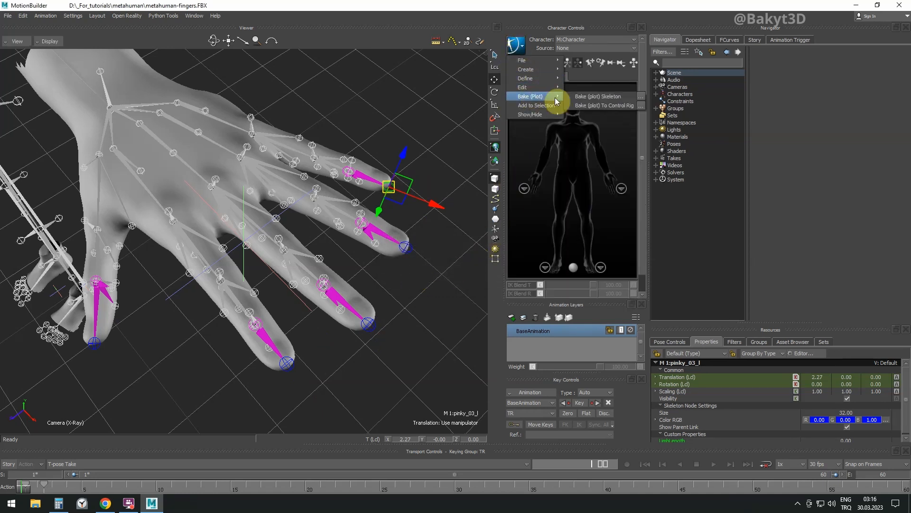
# Step: Bake (plot) the hand skeleton to a new control rig with fingertip effectors
pyautogui.click(598, 95)
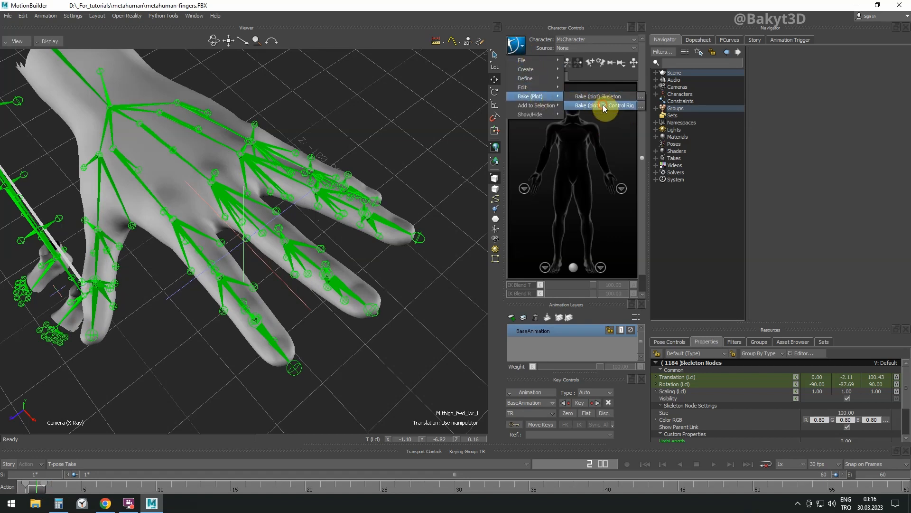
pyautogui.click(602, 106)
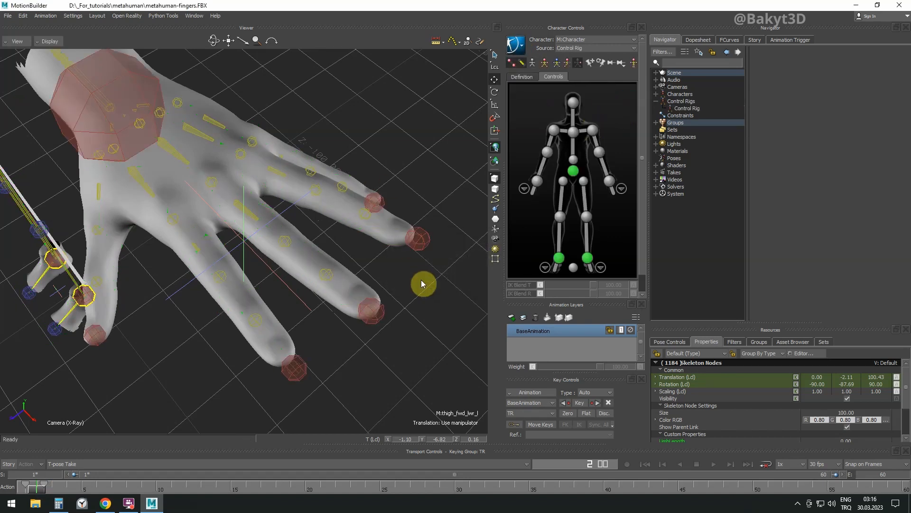